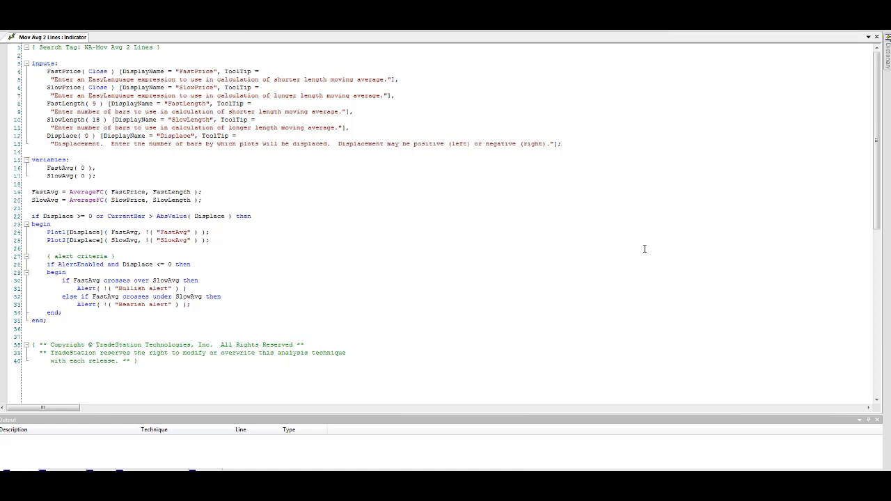
pyautogui.moveTo(540, 400)
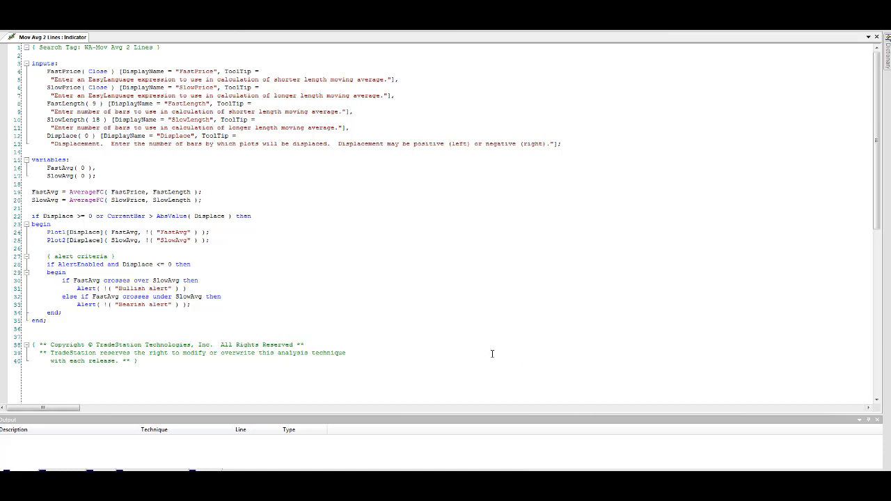
pyautogui.moveTo(563, 309)
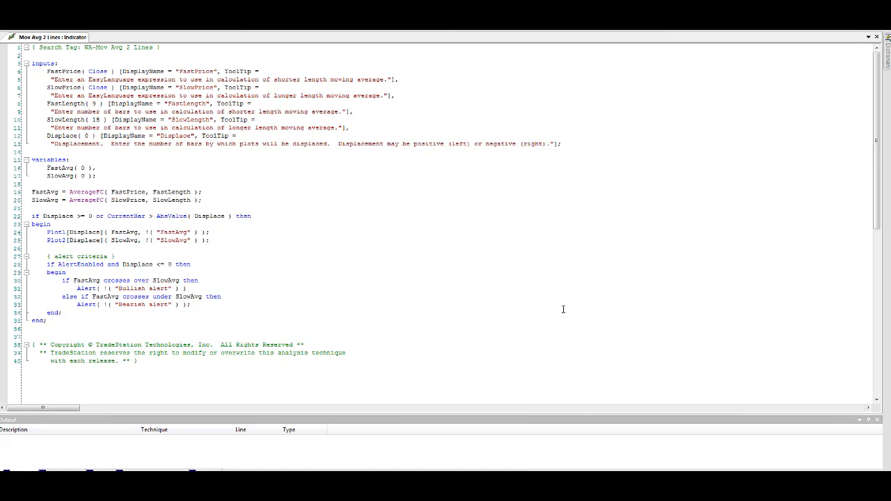
pyautogui.moveTo(557, 291)
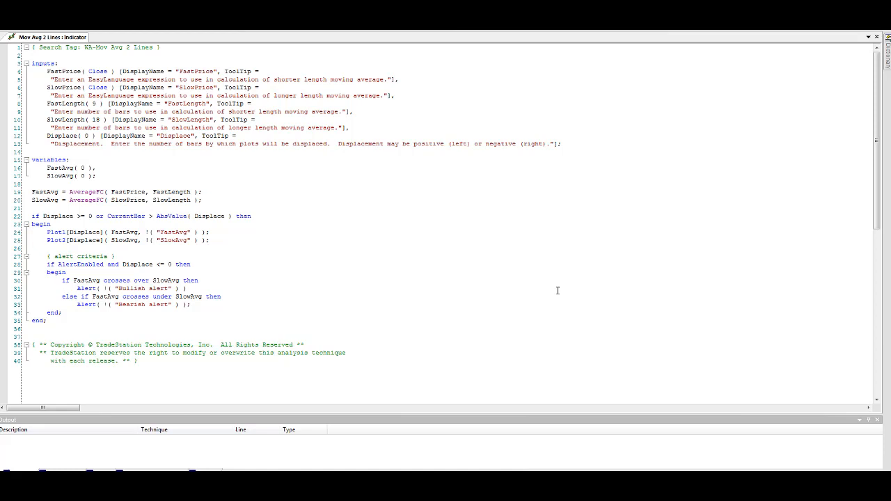
pyautogui.moveTo(574, 244)
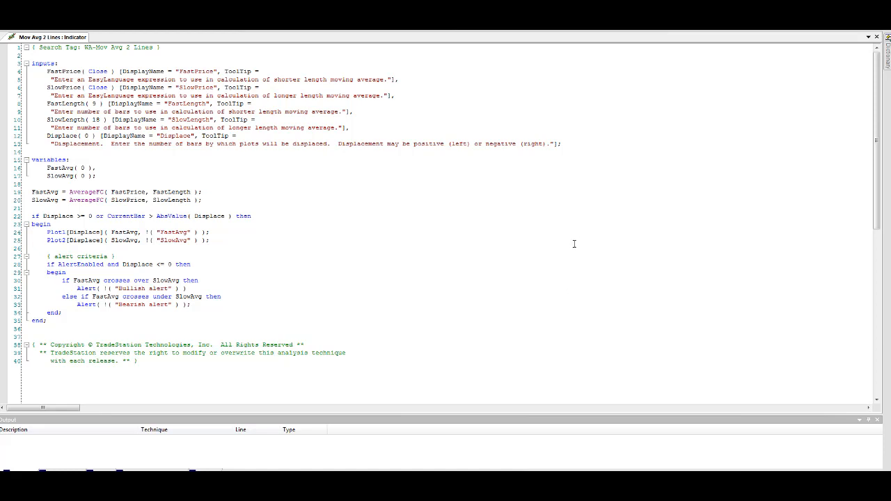
pyautogui.moveTo(592, 241)
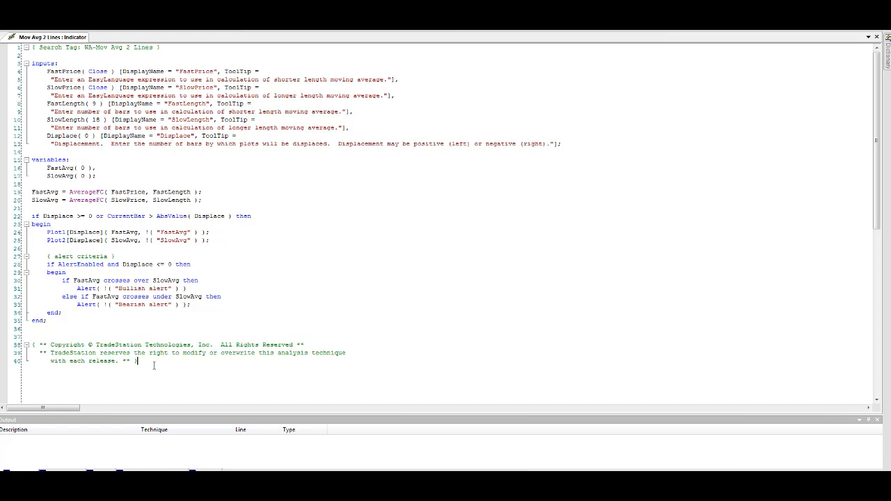
# Select all of the indicator code and copy it.
pyautogui.press('ctrl+a')
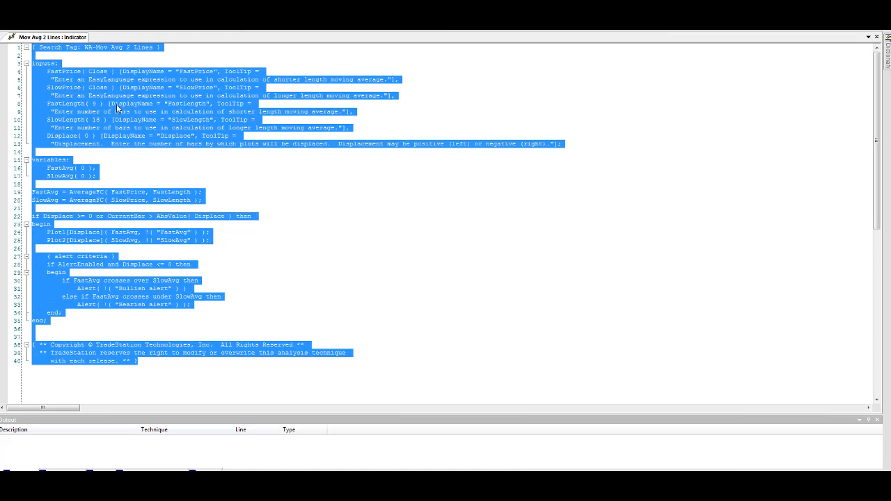
pyautogui.rightClick(119, 112)
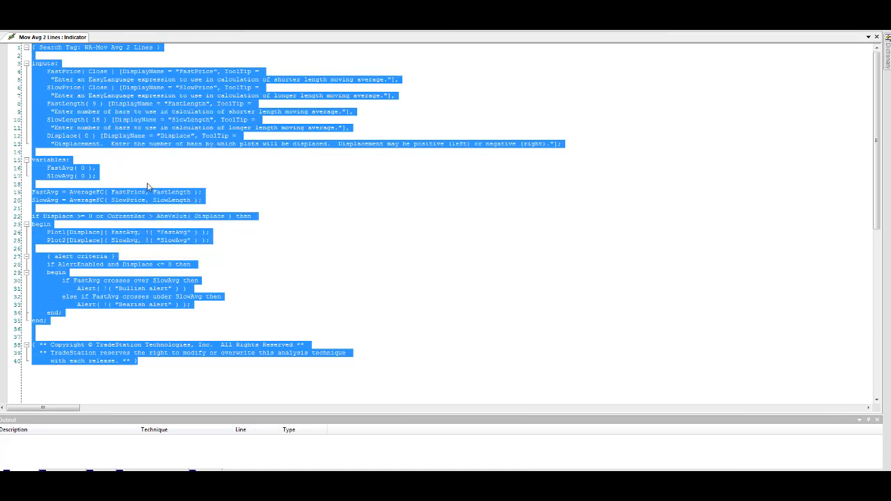
pyautogui.click(8, 28)
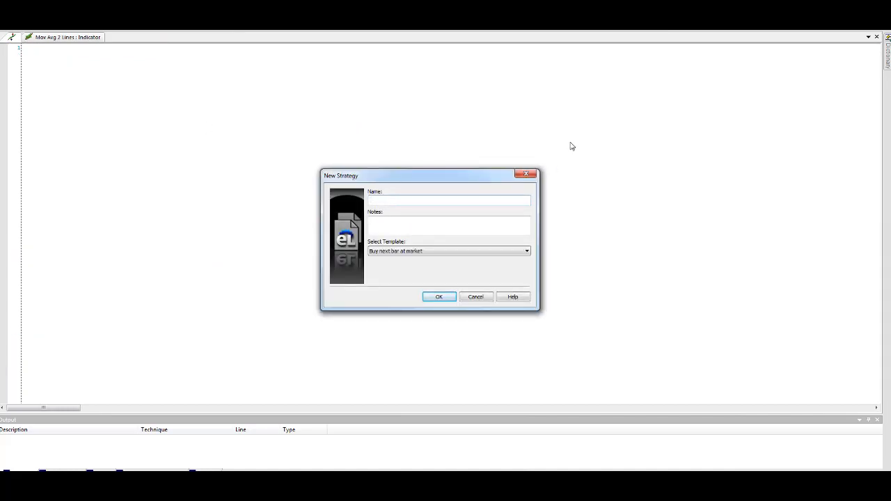
# Create a new strategy named 'EX1: MA 2 Line'.
pyautogui.write('EX')
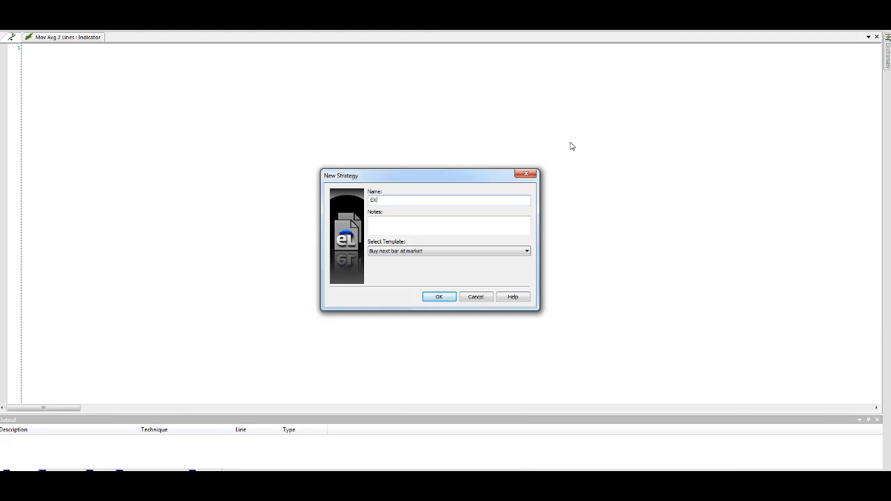
pyautogui.write('1:')
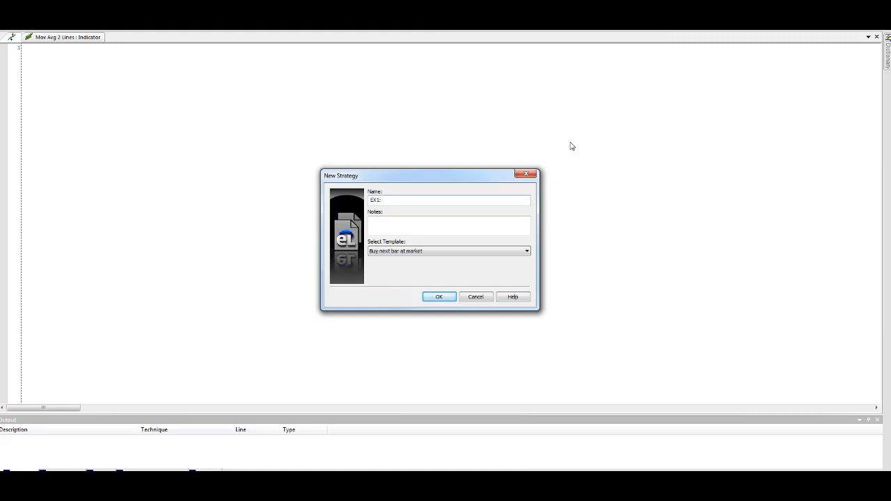
pyautogui.write('MA')
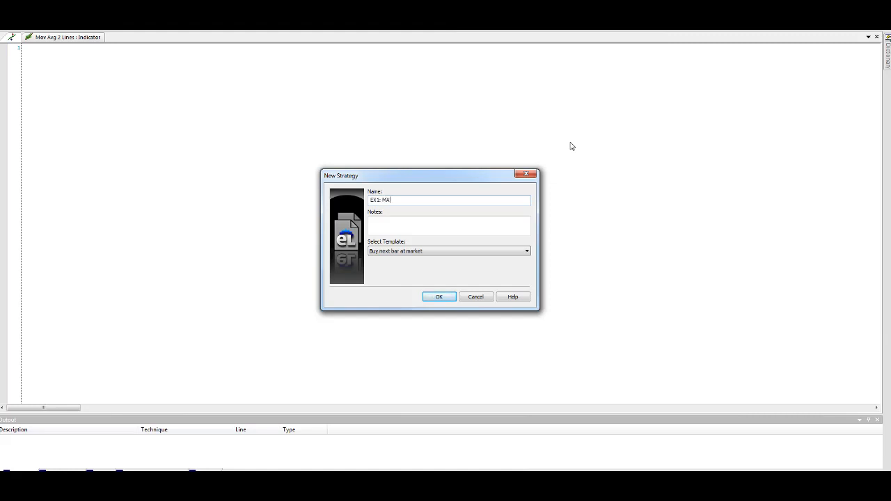
pyautogui.write('2 Line')
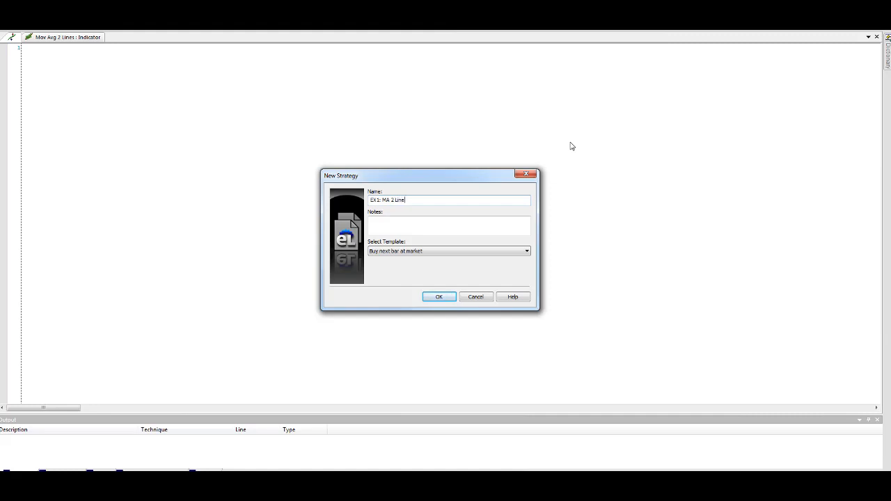
pyautogui.click(439, 296)
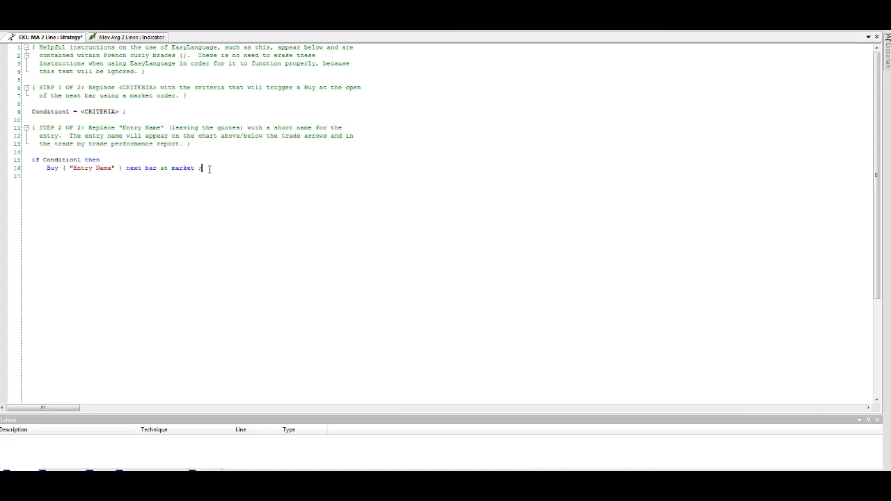
# Replace the template code with the indicator code and inspect both plot-line compile errors.
pyautogui.moveTo(37, 87); pyautogui.dragTo(202, 168)
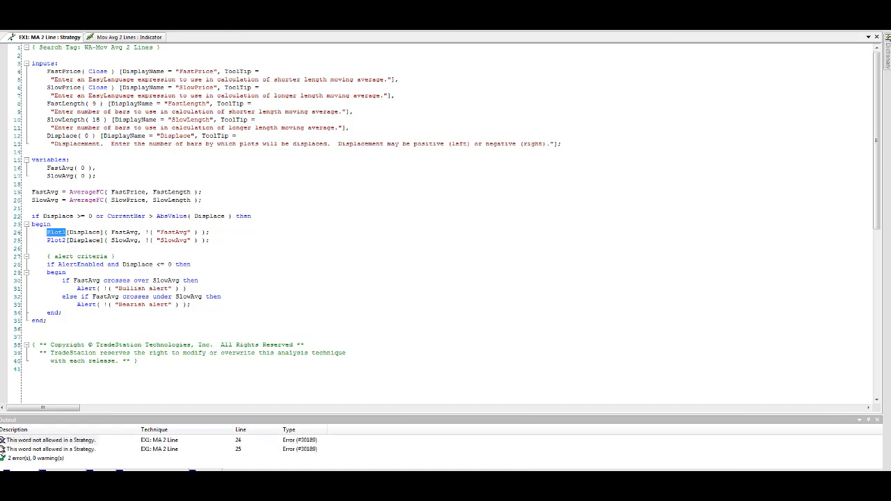
pyautogui.click(51, 440)
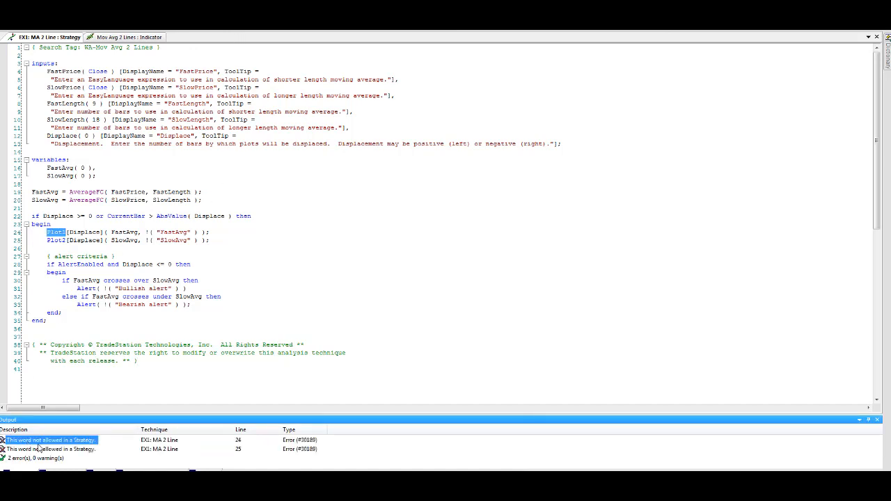
pyautogui.click(49, 449)
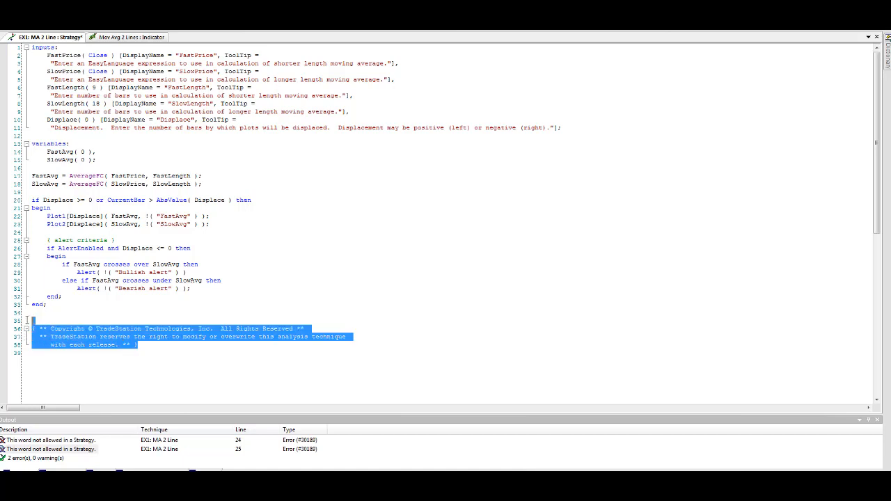
# Delete the copyright comment and the Plot1/Plot2 statements from the strategy code.
pyautogui.press('Delete')
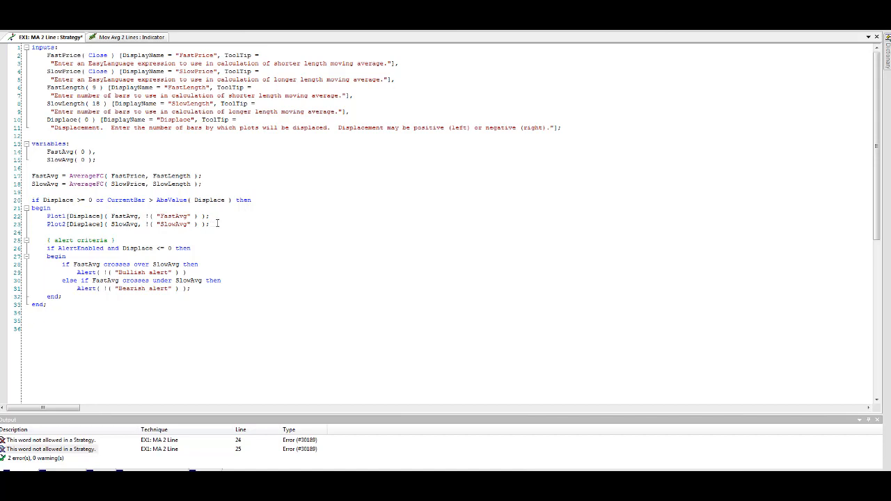
pyautogui.moveTo(70, 224); pyautogui.dragTo(209, 224)
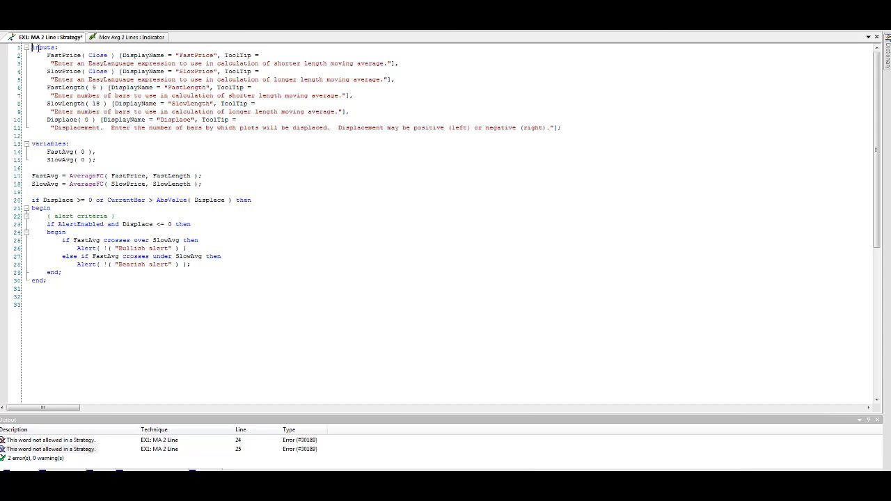
pyautogui.moveTo(35, 48); pyautogui.dragTo(220, 182)
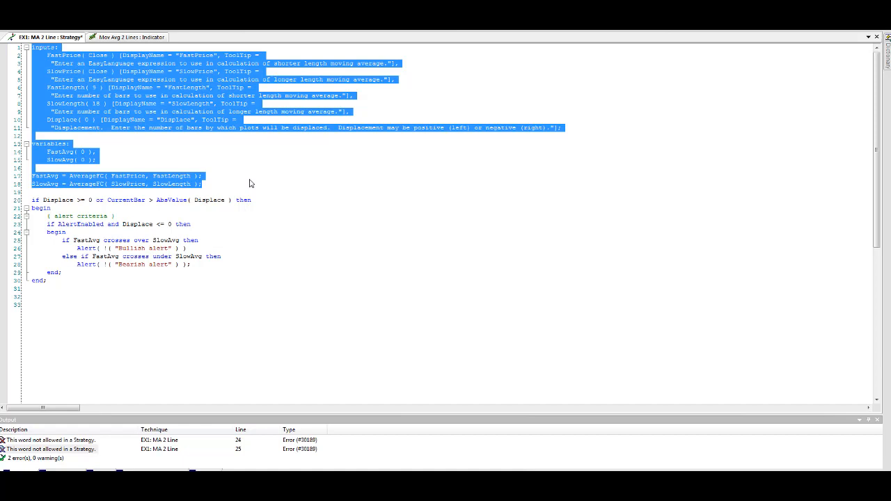
pyautogui.click(96, 176)
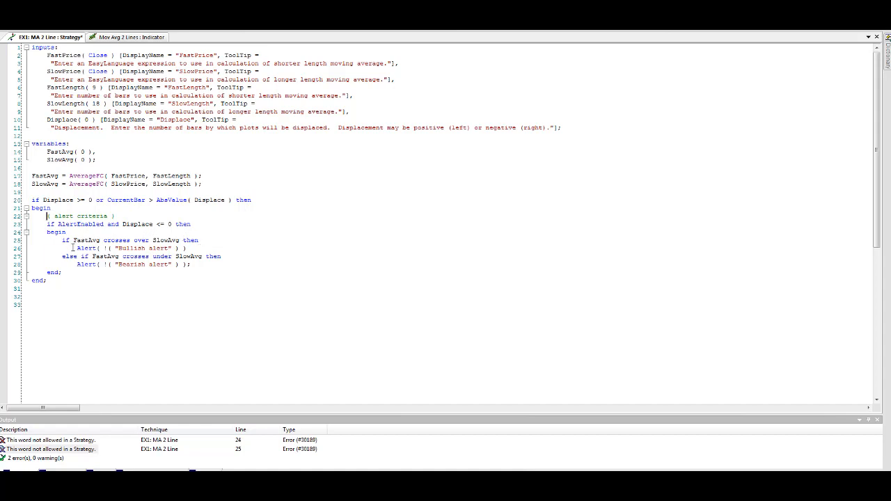
pyautogui.doubleClick(119, 248)
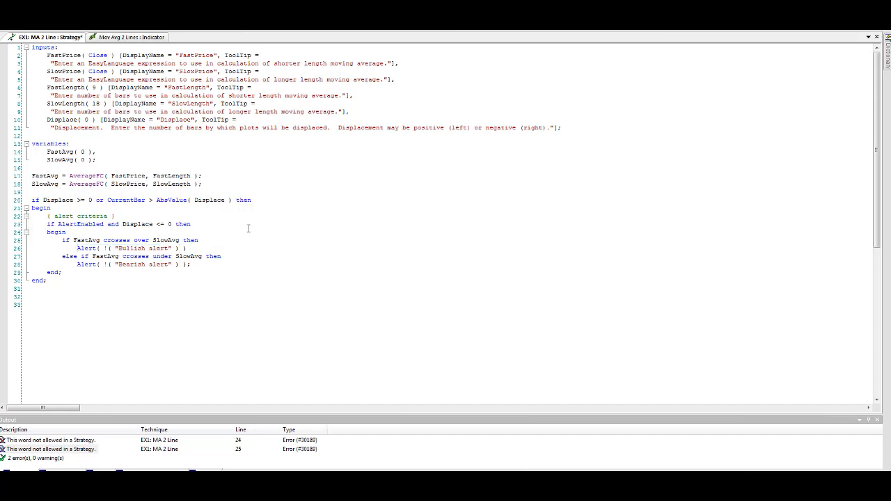
# Replace the bullish alert with 'Buy Next Bar at market;' and start the Sell Short order.
pyautogui.moveTo(80, 240); pyautogui.dragTo(186, 249)
pyautogui.write('Buy Next')
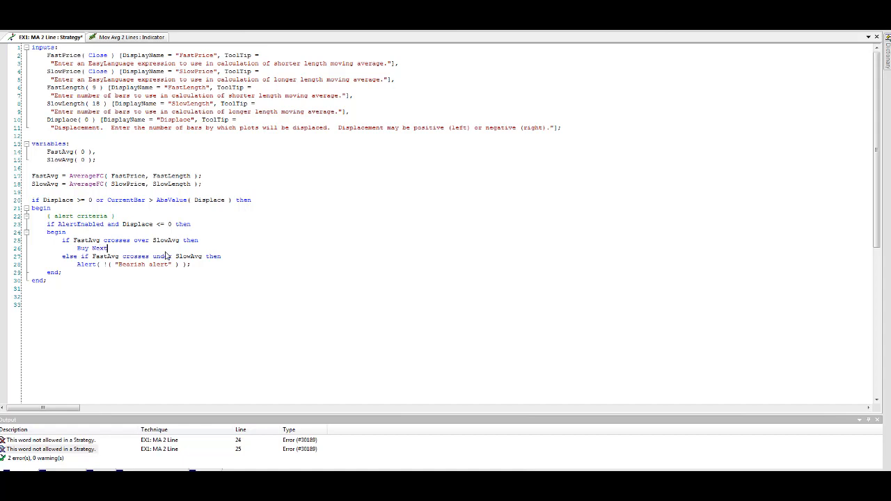
pyautogui.write('Bar at market;')
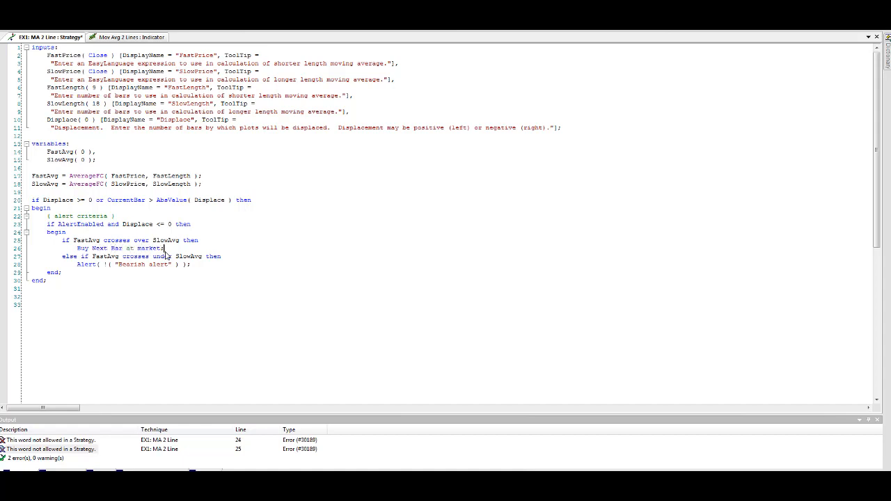
pyautogui.click(170, 249)
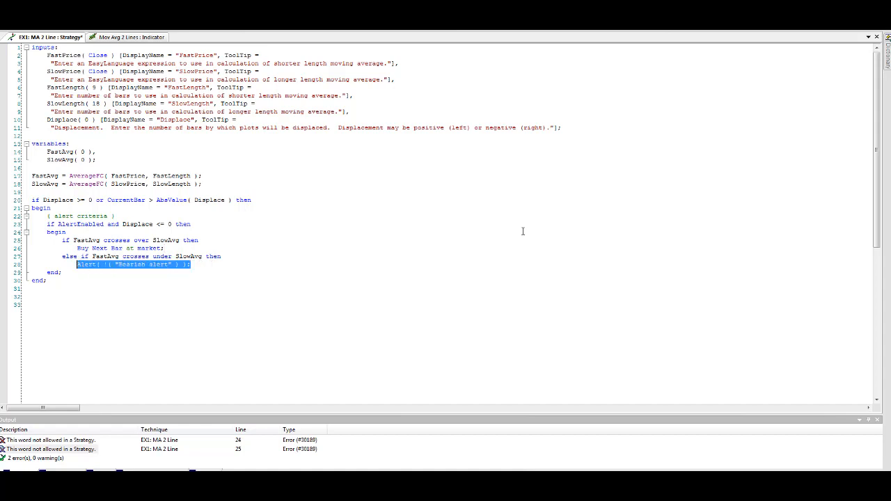
pyautogui.write('Sell S')
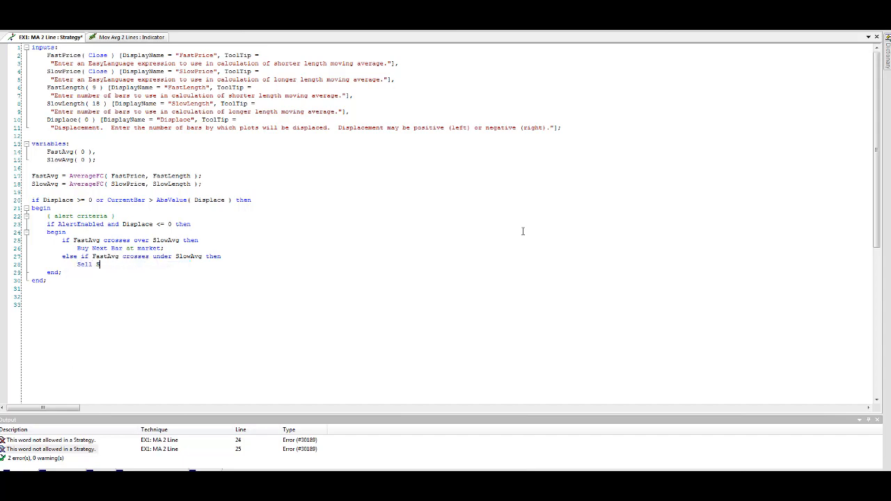
pyautogui.write('hort next')
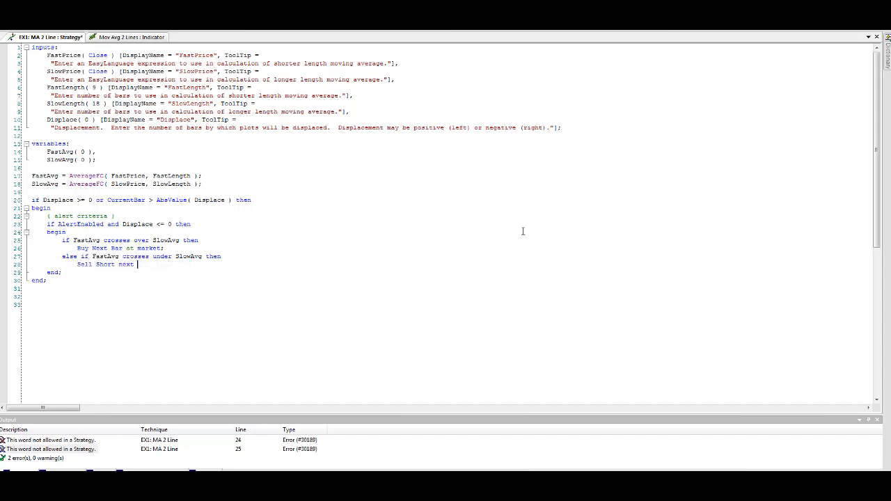
pyautogui.write('bar at ma')
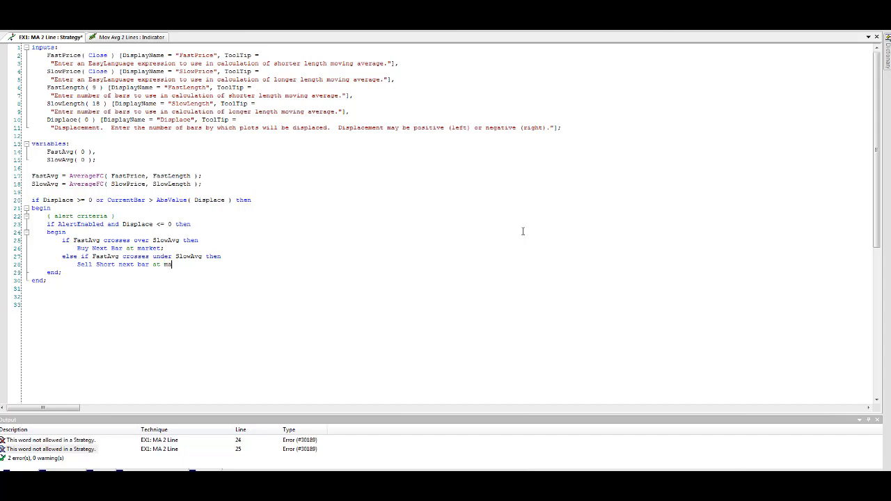
# Finish the 'Sell Short next bar at market;' line.
pyautogui.write('rket;')
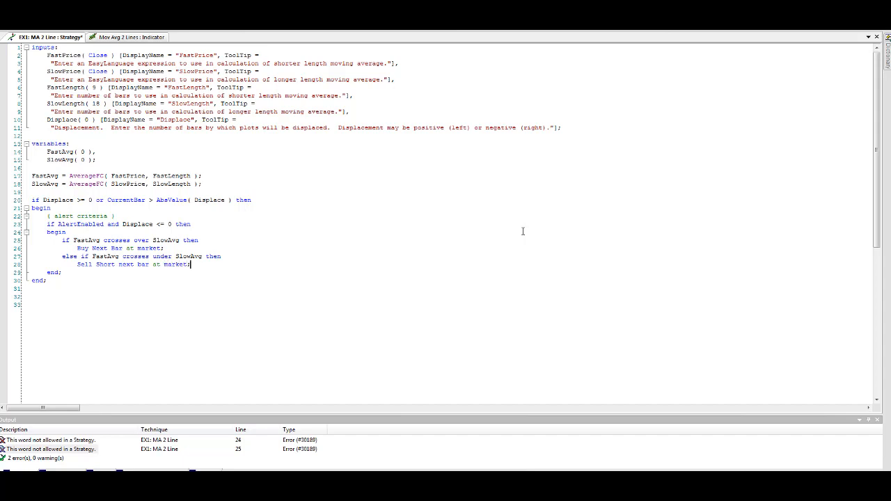
pyautogui.moveTo(597, 322)
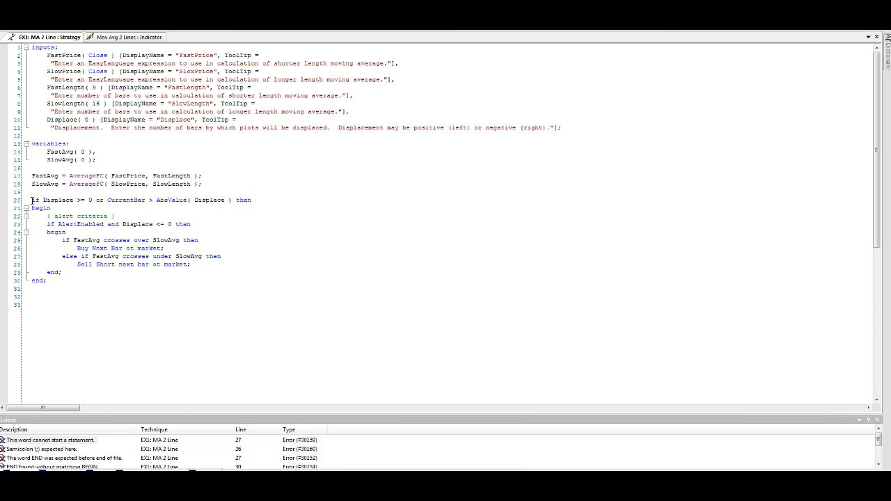
# Remove the displacement and alert begin-end block, leaving plain buy and sell-short rules.
pyautogui.doubleClick(34, 200)
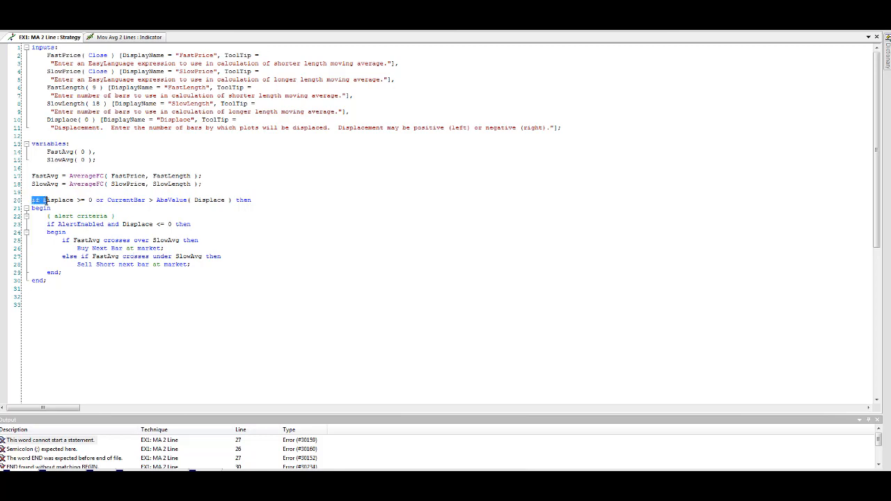
pyautogui.moveTo(47, 200); pyautogui.dragTo(117, 216)
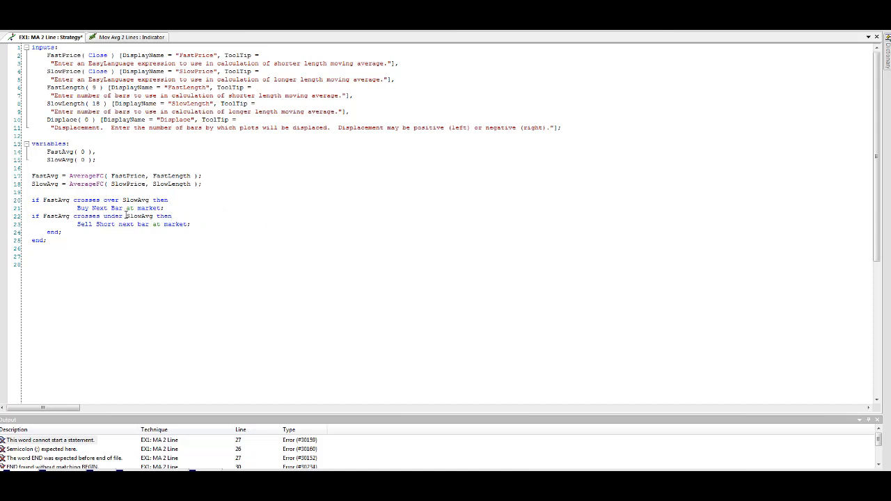
pyautogui.moveTo(192, 218)
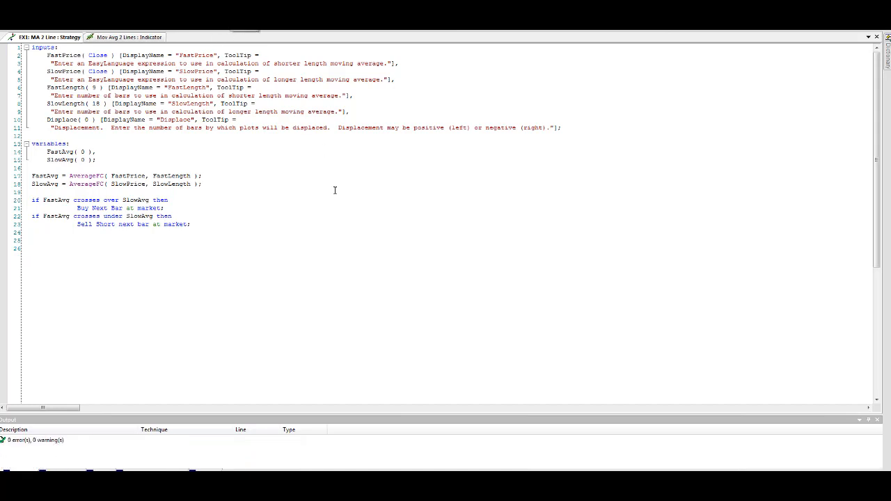
pyautogui.moveTo(191, 119)
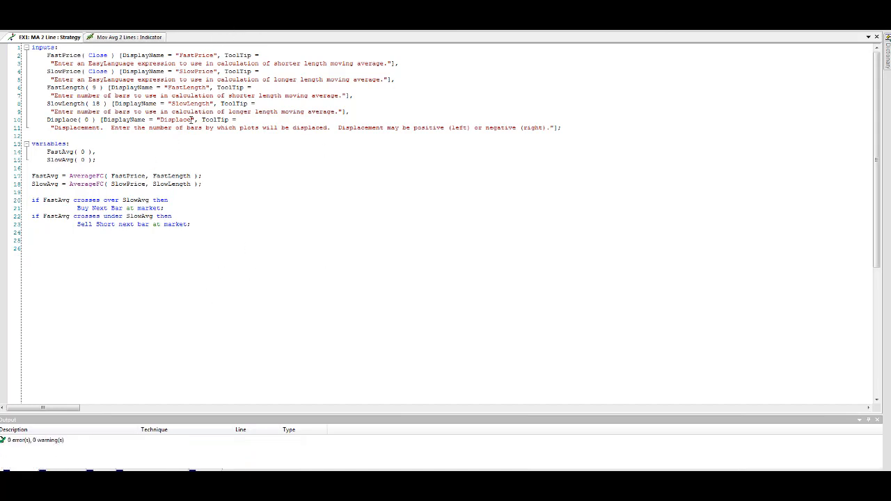
pyautogui.click(31, 232)
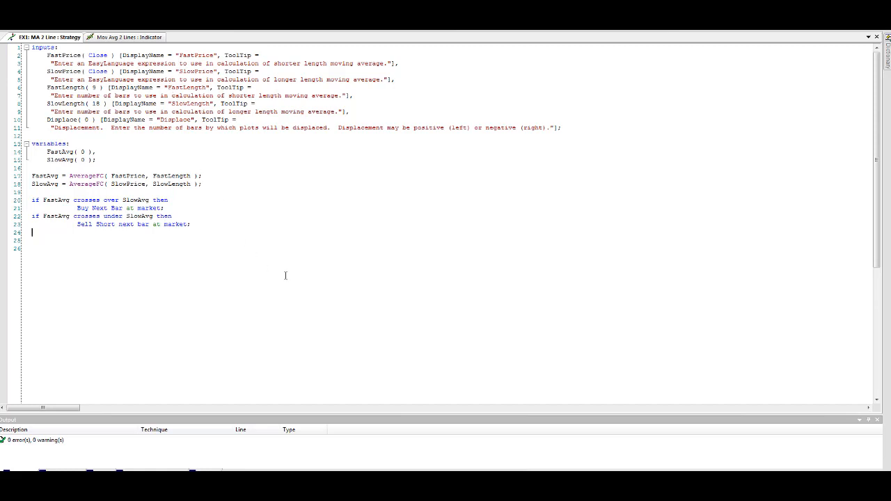
pyautogui.moveTo(416, 239)
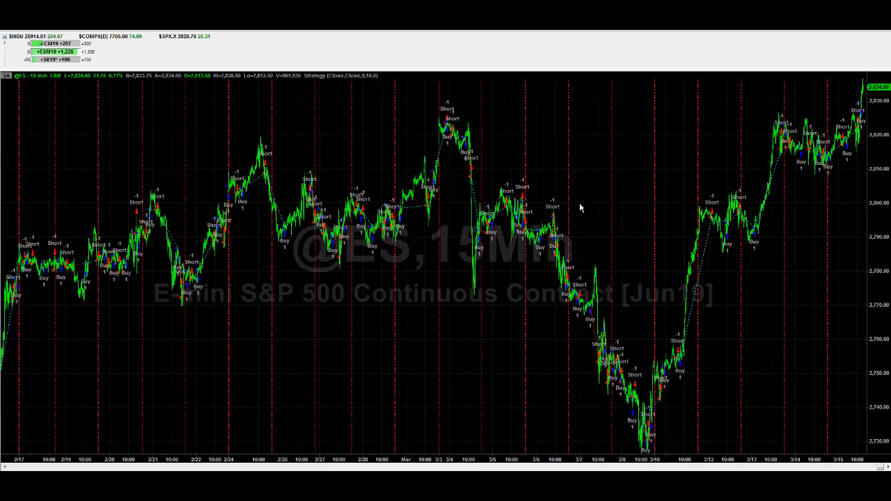
pyautogui.moveTo(257, 369)
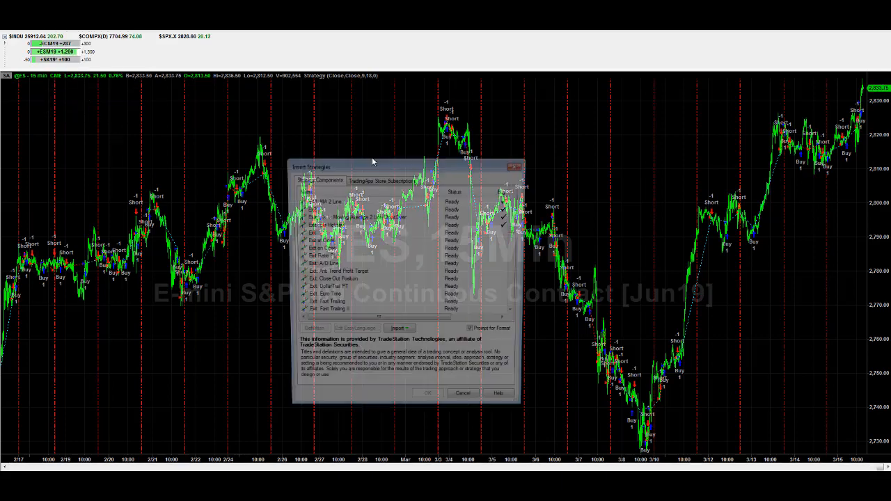
# Apply EX1: MA 2 Line to the chart and remove its duplicate copy.
pyautogui.click(320, 200)
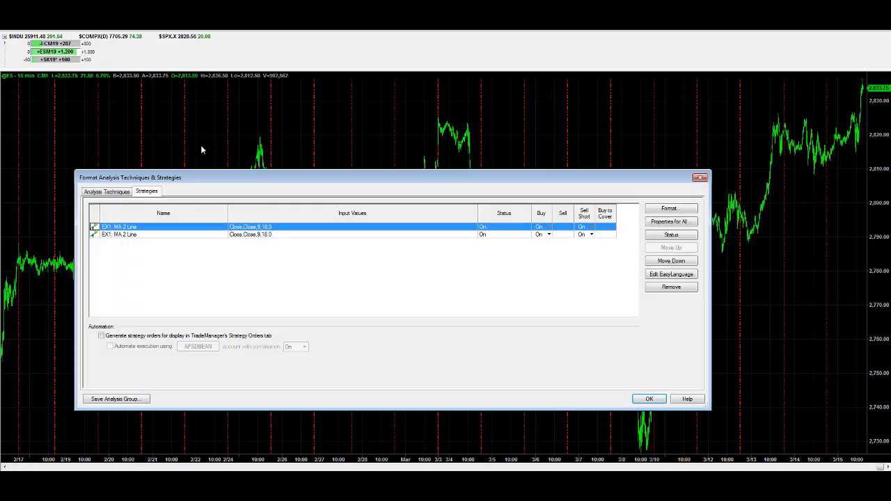
pyautogui.click(278, 235)
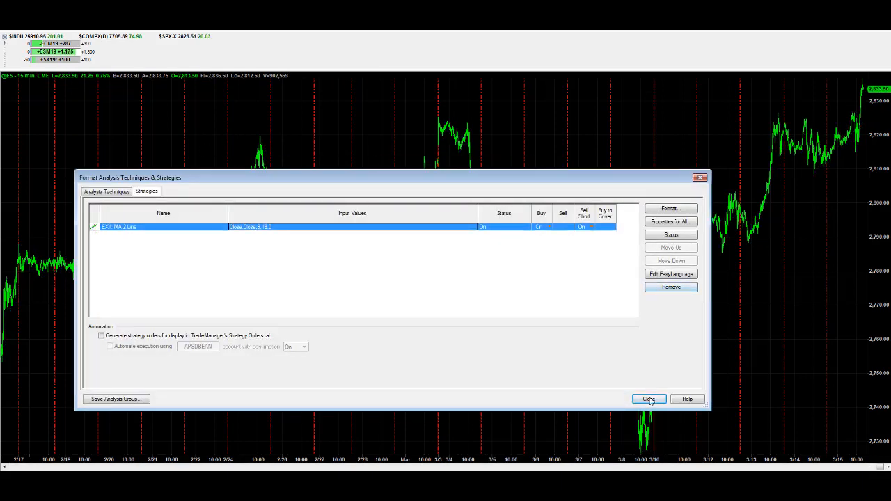
pyautogui.click(648, 399)
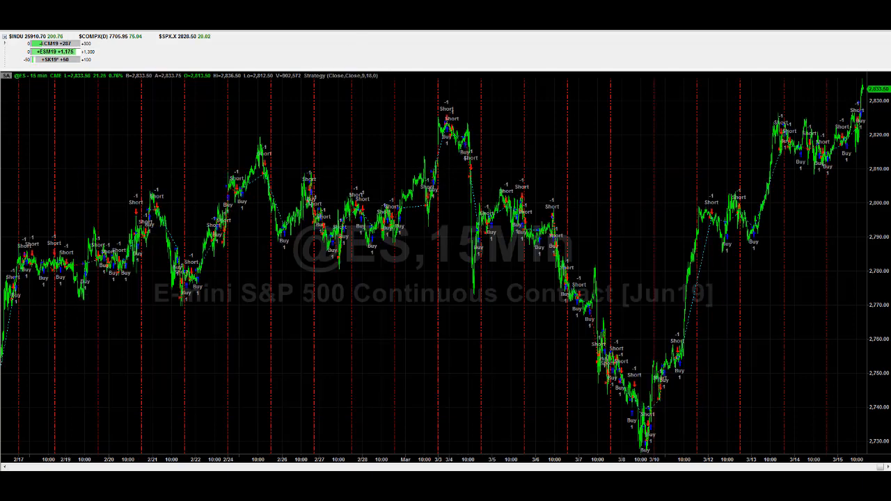
# Open the Strategy Performance Report from the chart and view its Performance Summary.
pyautogui.click(445, 76)
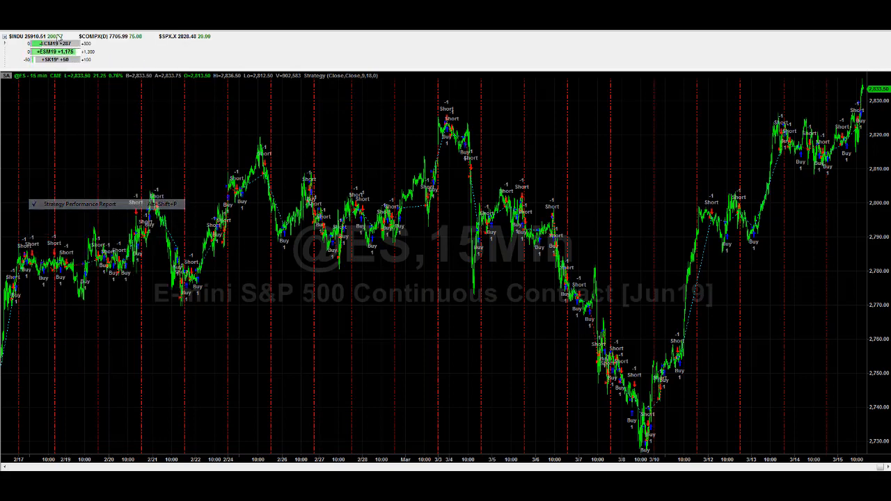
pyautogui.click(79, 203)
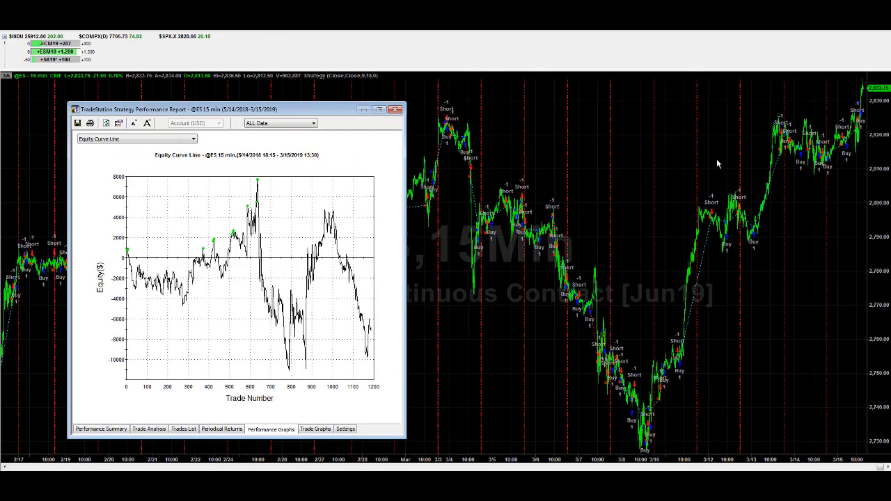
pyautogui.moveTo(437, 347)
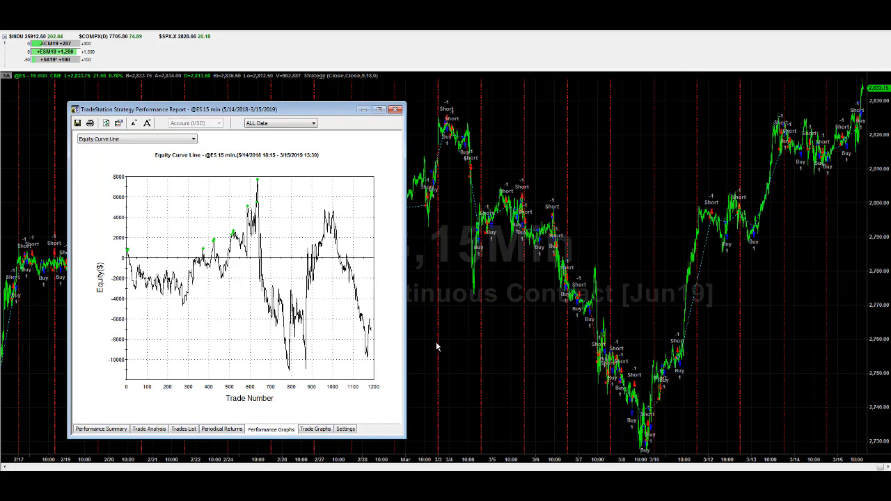
pyautogui.moveTo(683, 433)
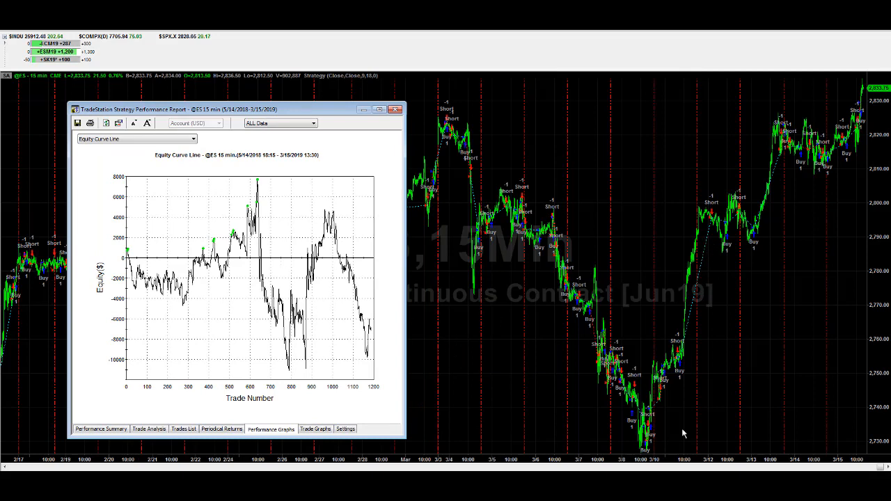
pyautogui.moveTo(557, 193)
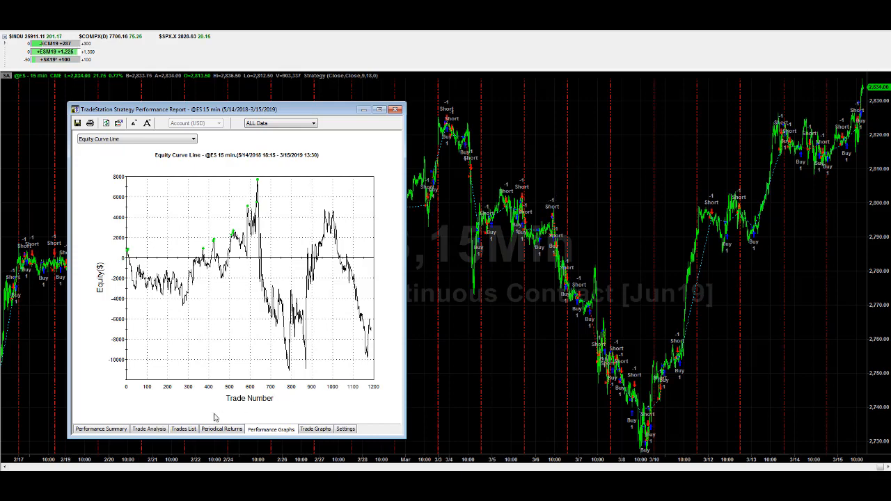
pyautogui.click(101, 429)
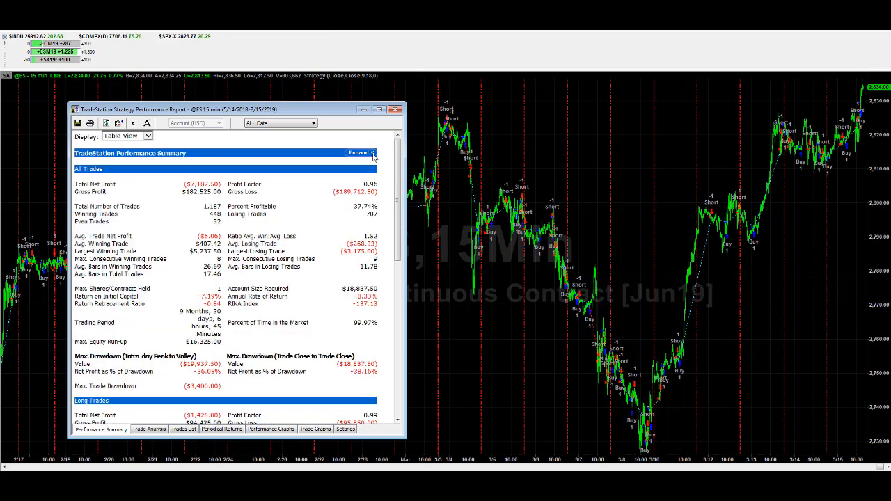
pyautogui.moveTo(462, 171)
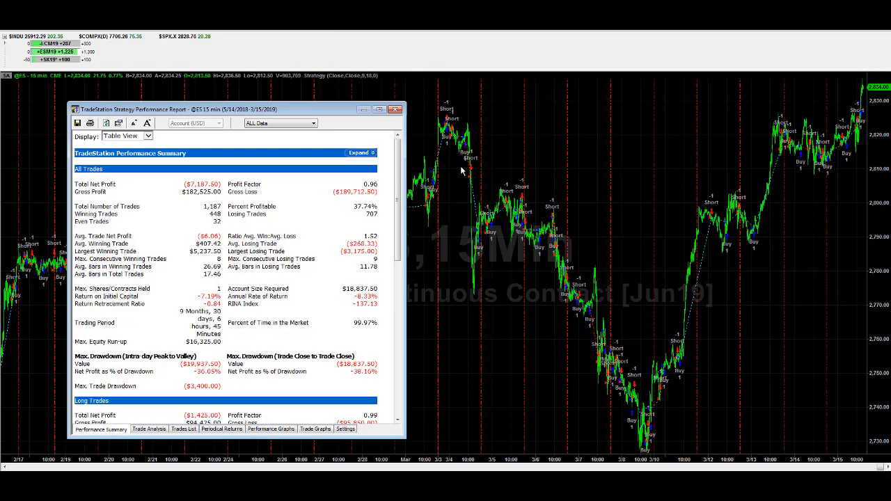
pyautogui.moveTo(818, 395)
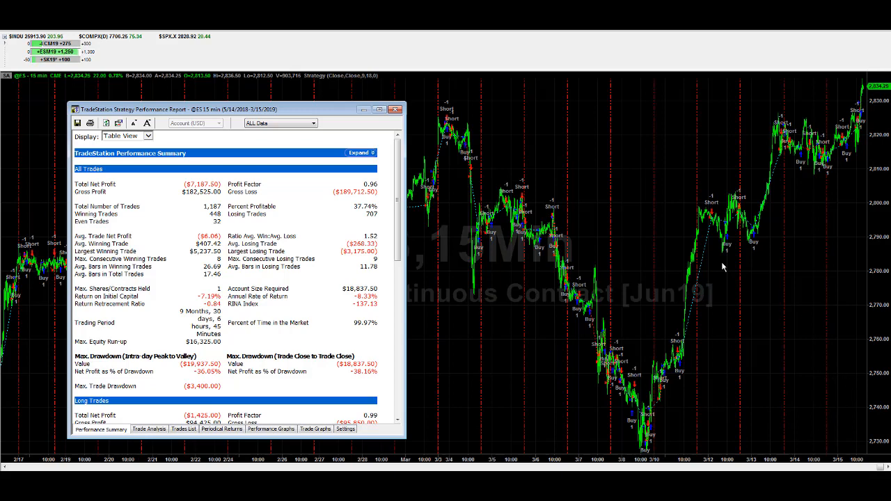
pyautogui.moveTo(650, 451)
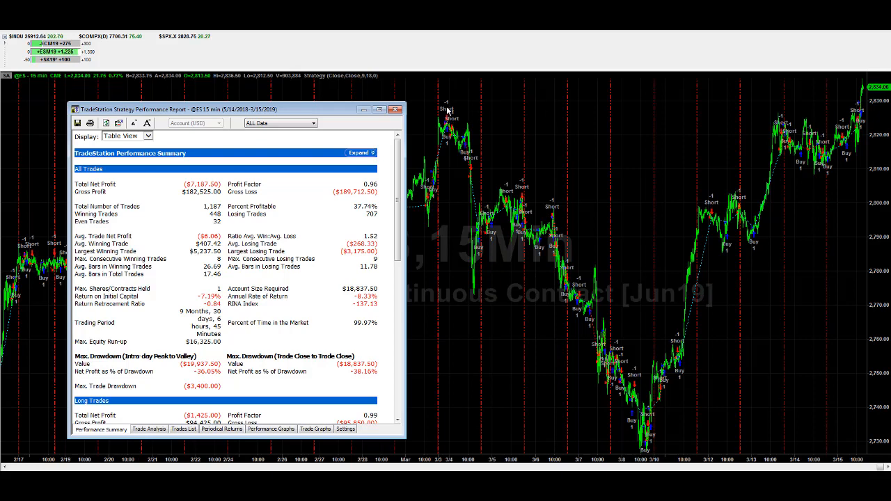
pyautogui.moveTo(451, 108)
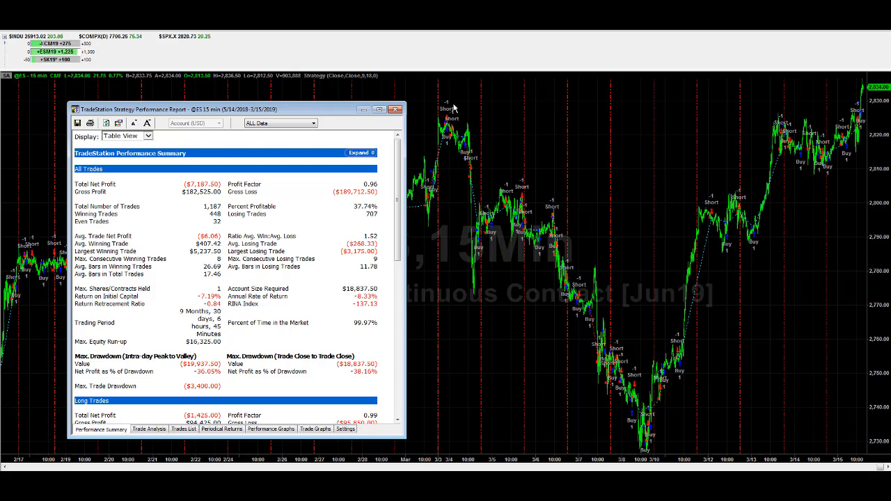
pyautogui.moveTo(693, 468)
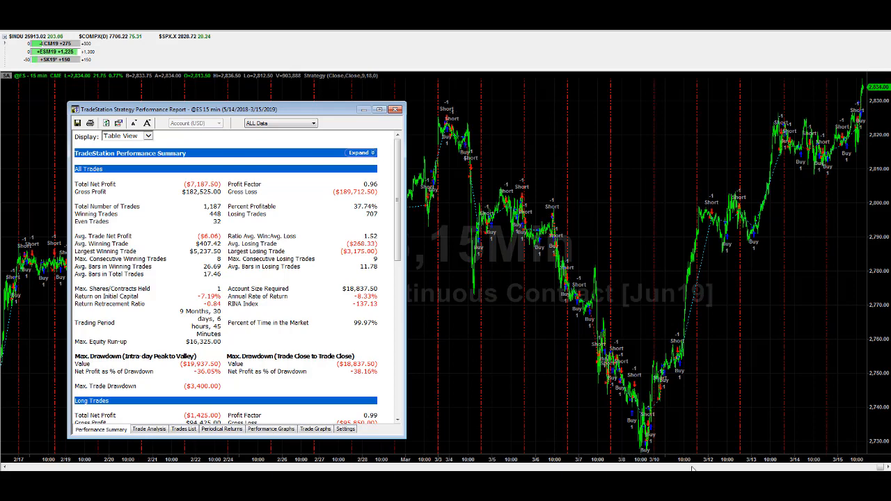
pyautogui.moveTo(764, 371)
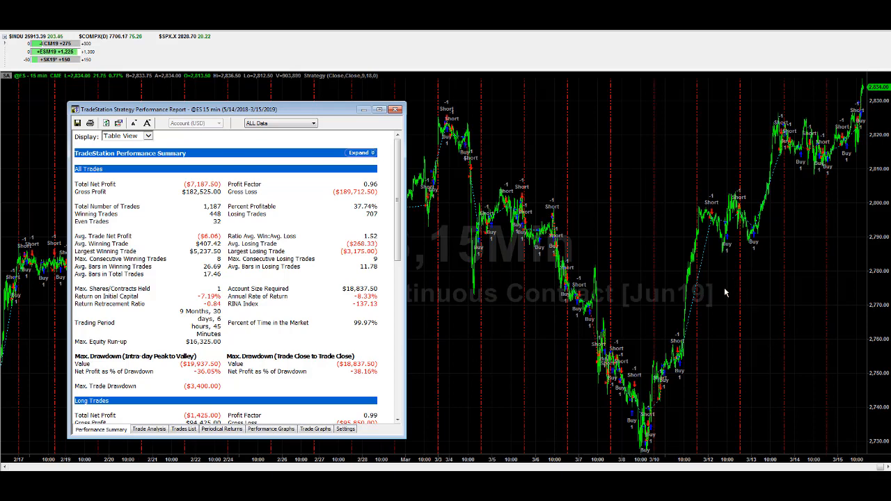
pyautogui.moveTo(719, 239)
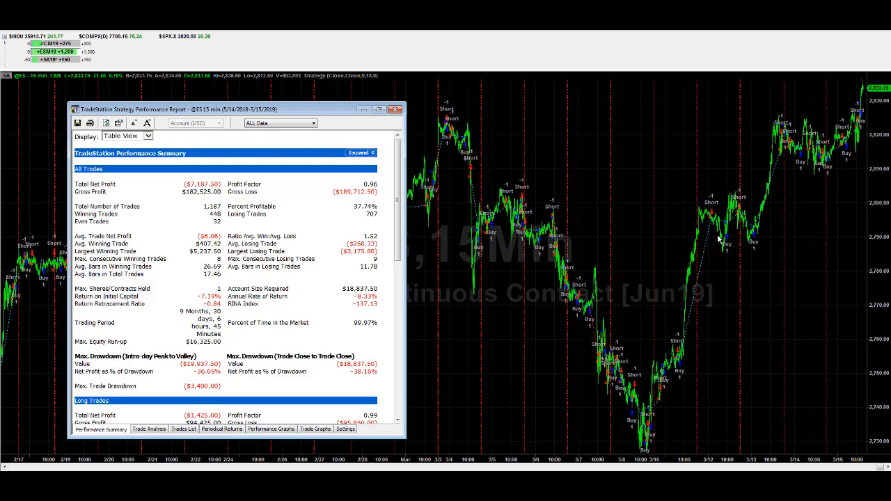
pyautogui.moveTo(613, 132)
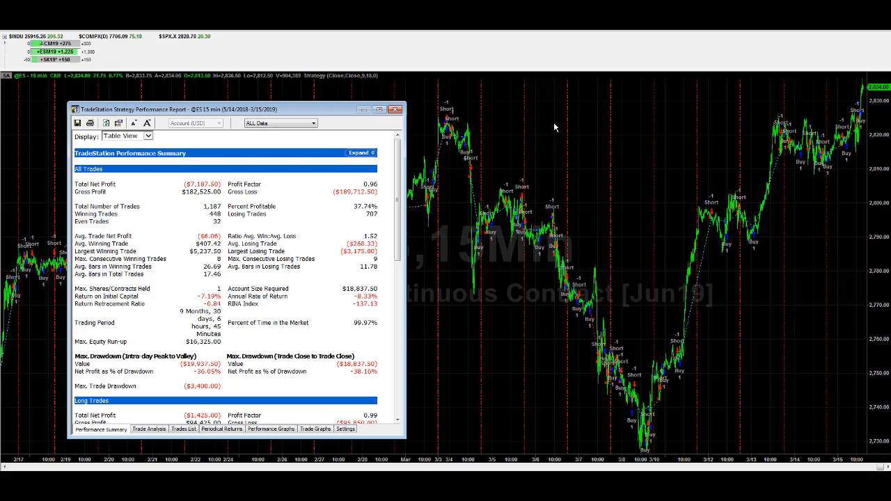
pyautogui.moveTo(624, 106)
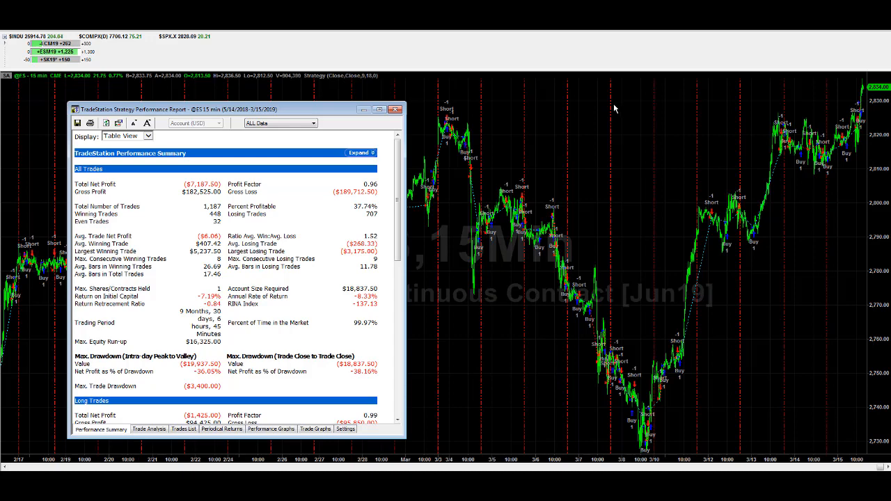
pyautogui.moveTo(582, 209)
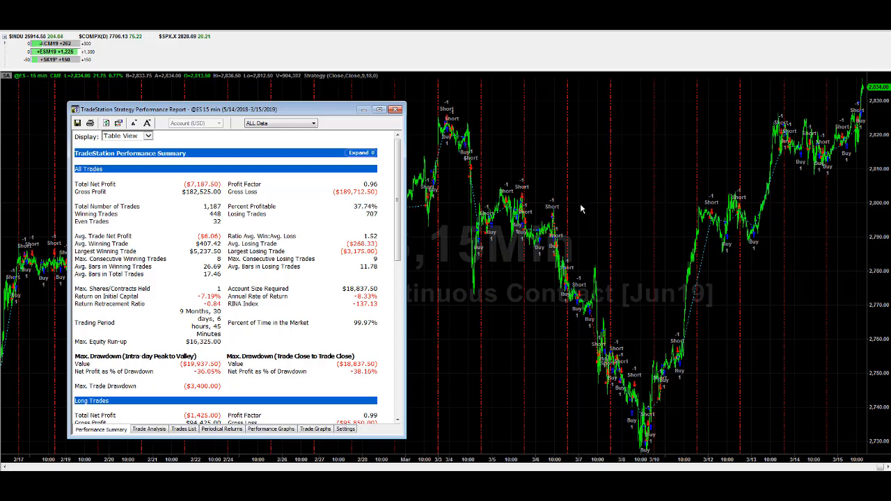